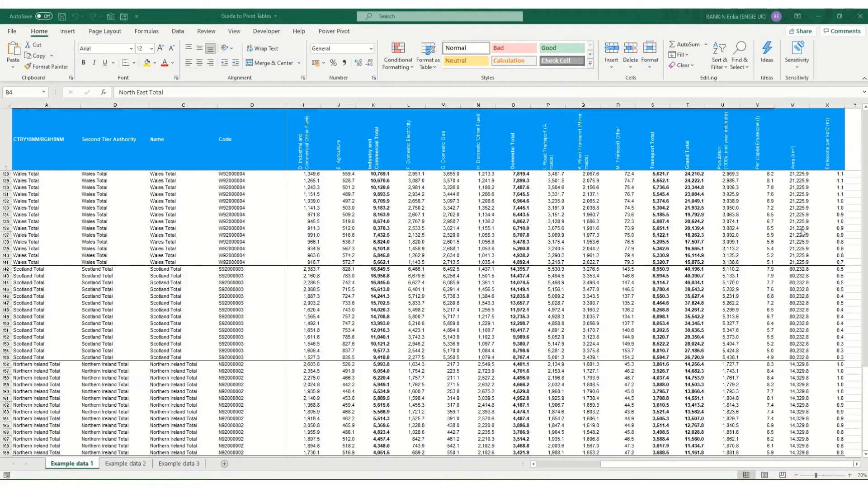
mouse_move(805, 234)
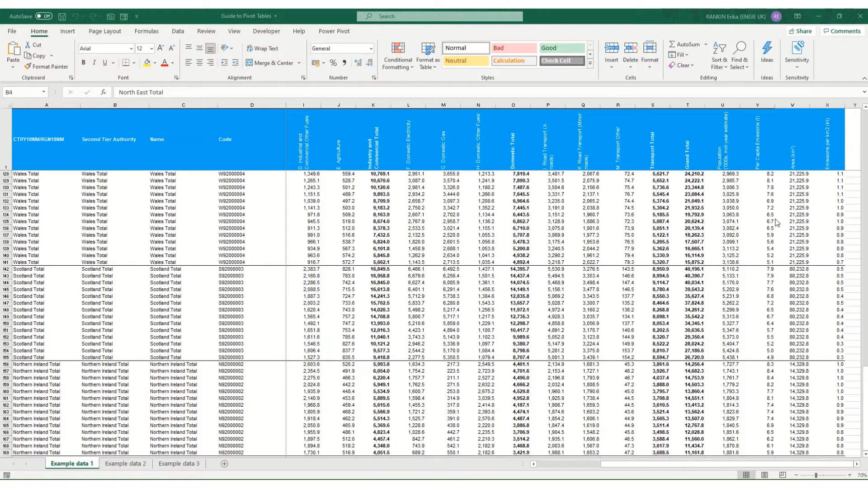
mouse_move(215, 199)
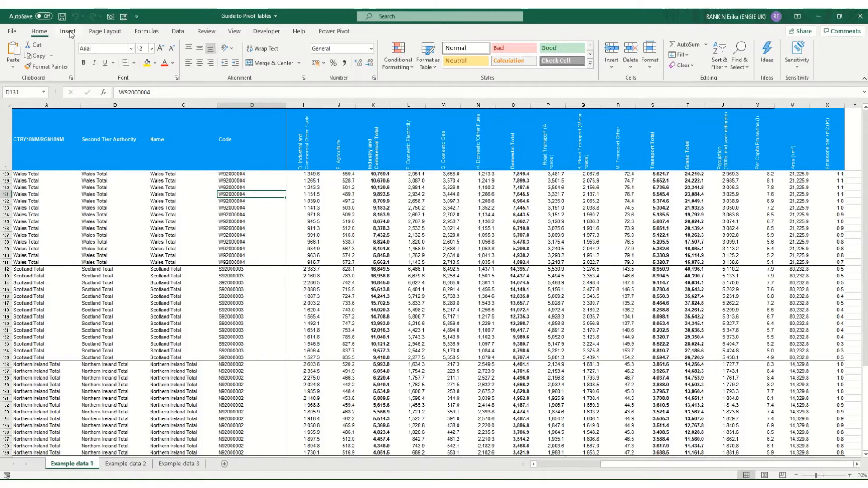
Start inserting a pivot table from the Example data 1 range.
left_click(18, 56)
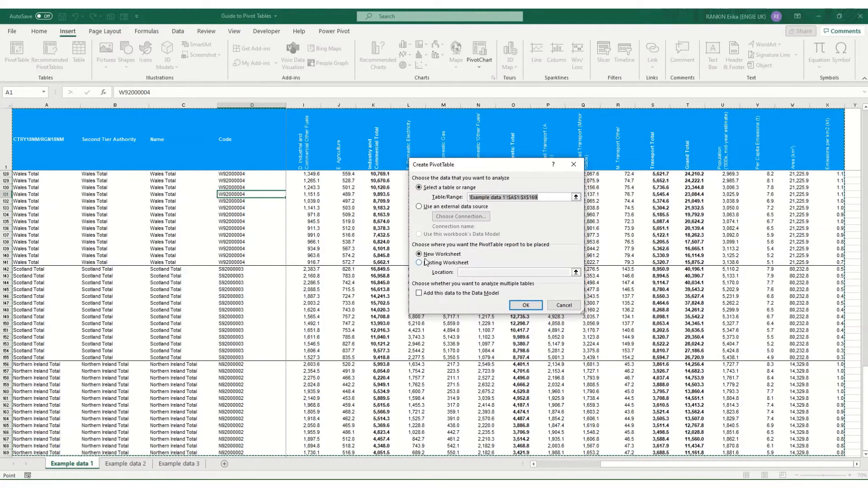
Create the pivot on a new sheet with Year rows and Grand Total and Population values.
left_click(525, 305)
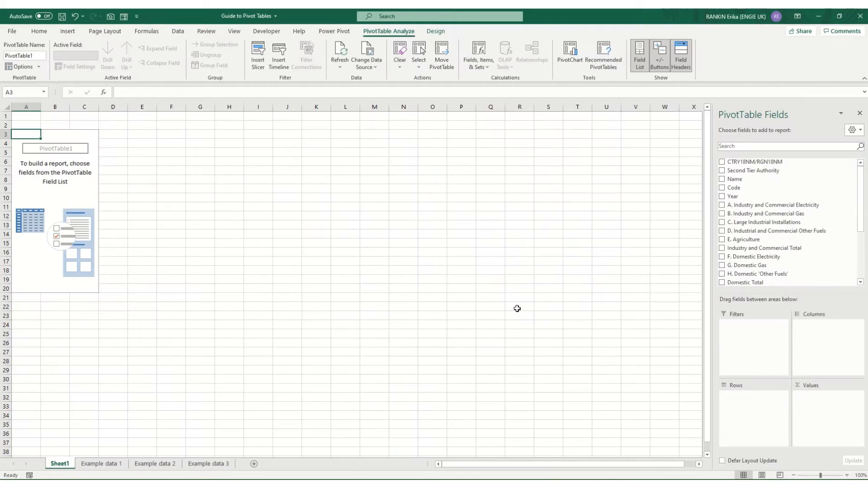
mouse_move(53, 224)
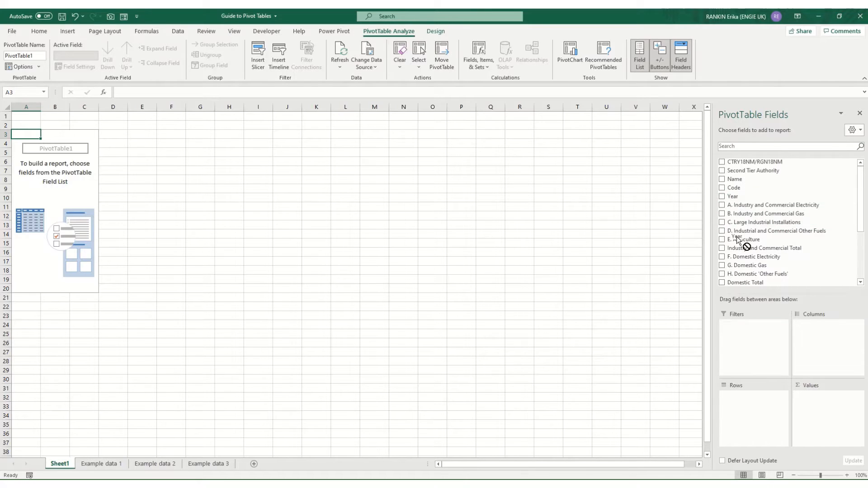
left_click(721, 196)
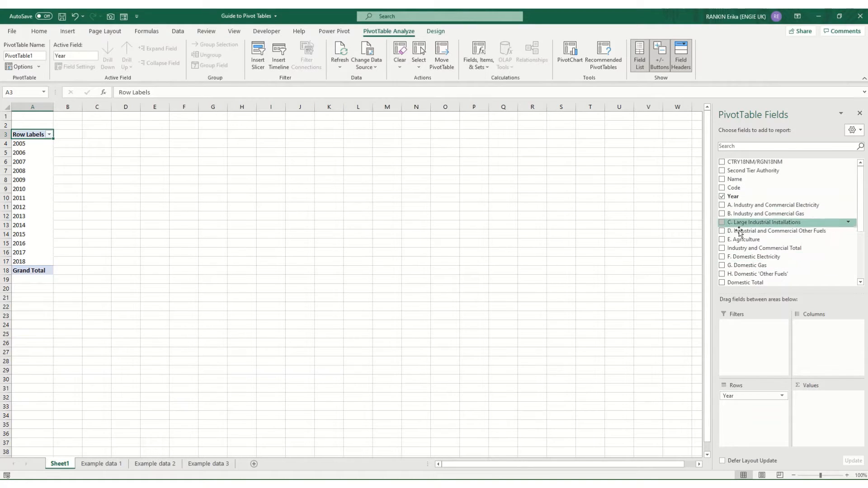
scroll("down", 3)
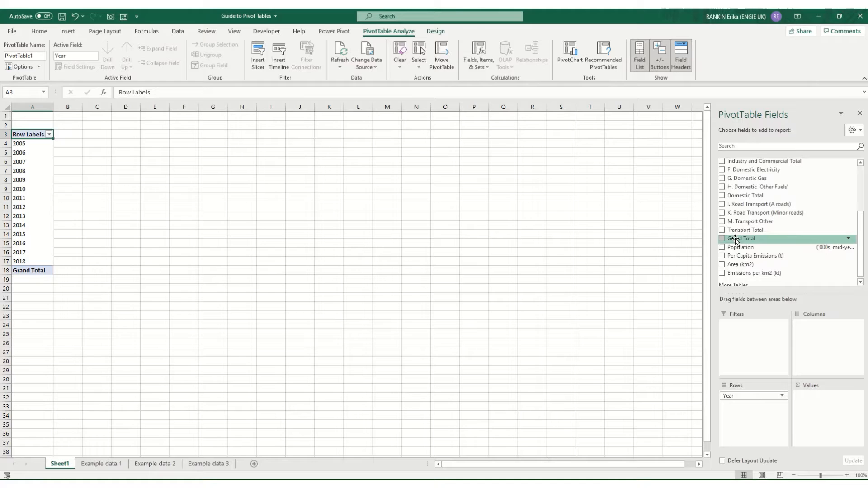
left_click(722, 246)
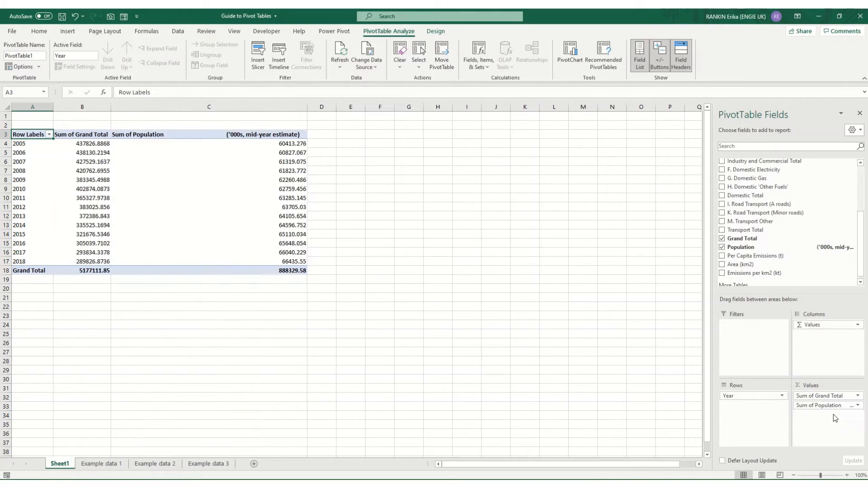
left_click(81, 134)
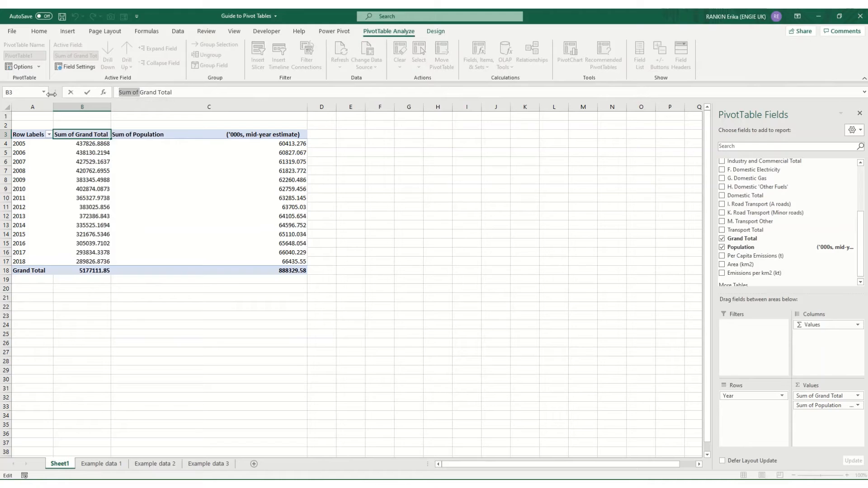
Rename the value headings to Grand Total and Population ('000s) and AutoFit columns A:C.
type("Grand Total")
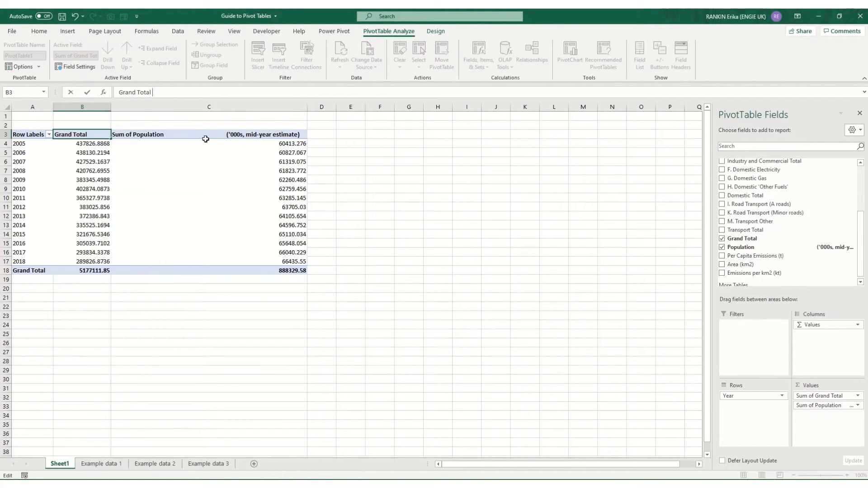
left_click(209, 134)
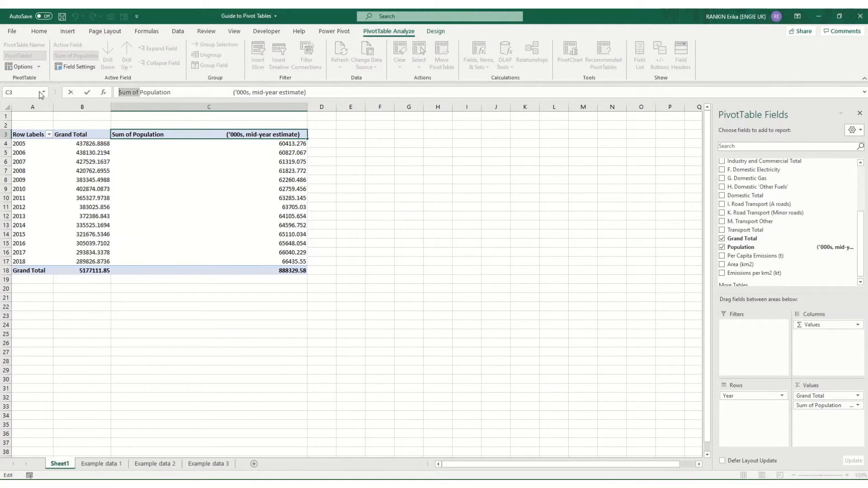
type("Population ('000s")
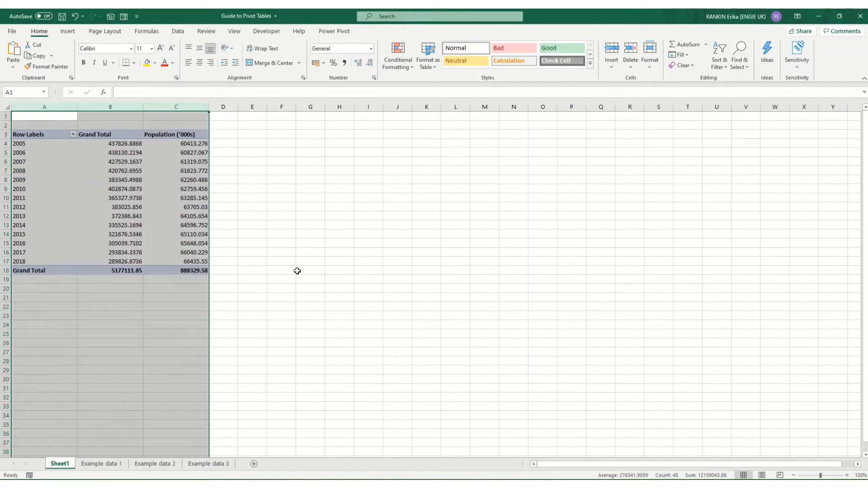
left_click(310, 271)
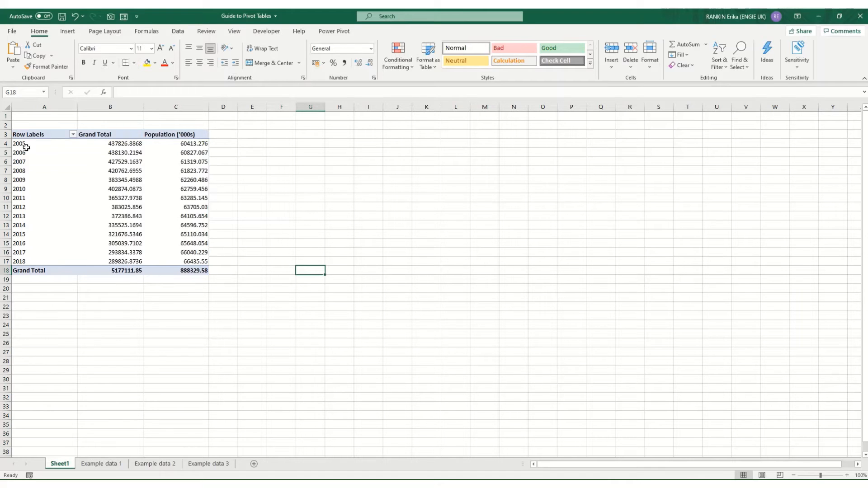
mouse_move(22, 143)
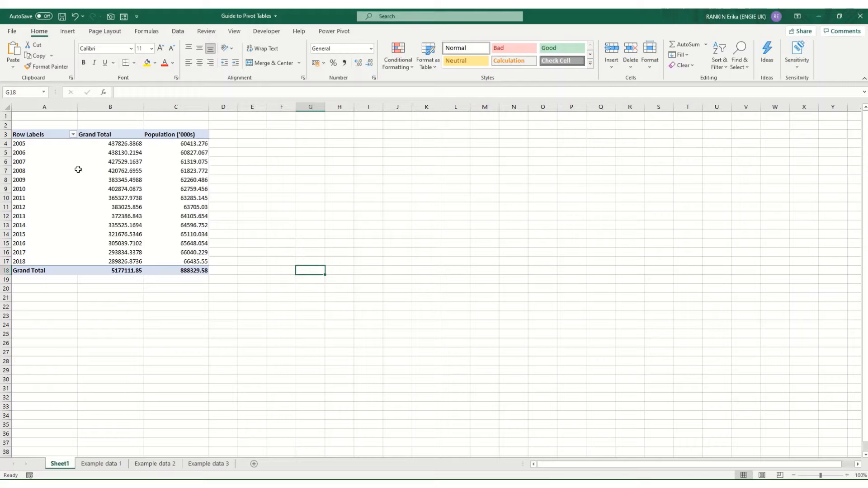
mouse_move(36, 252)
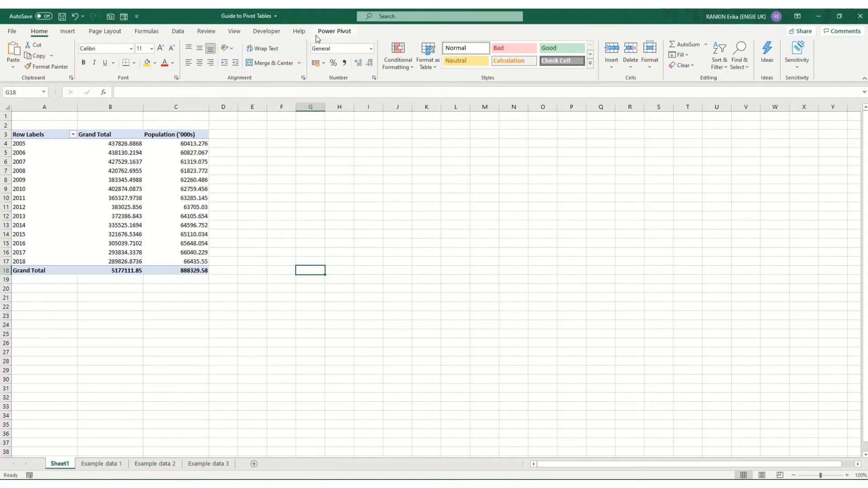
Reactivate the pivot table and show the Fields, Items & Sets options.
left_click(125, 179)
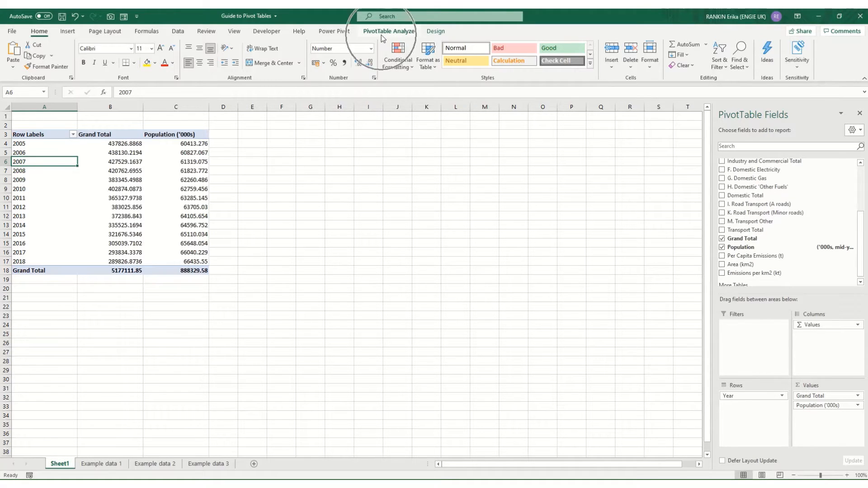
left_click(389, 31)
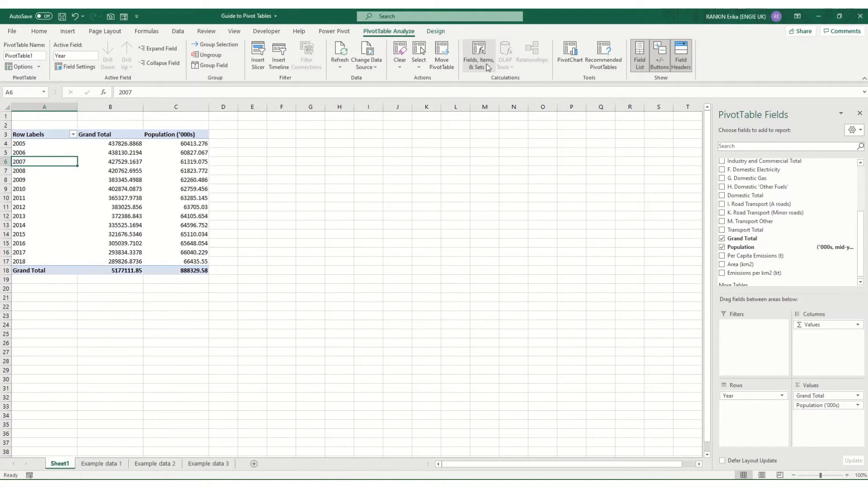
mouse_move(488, 70)
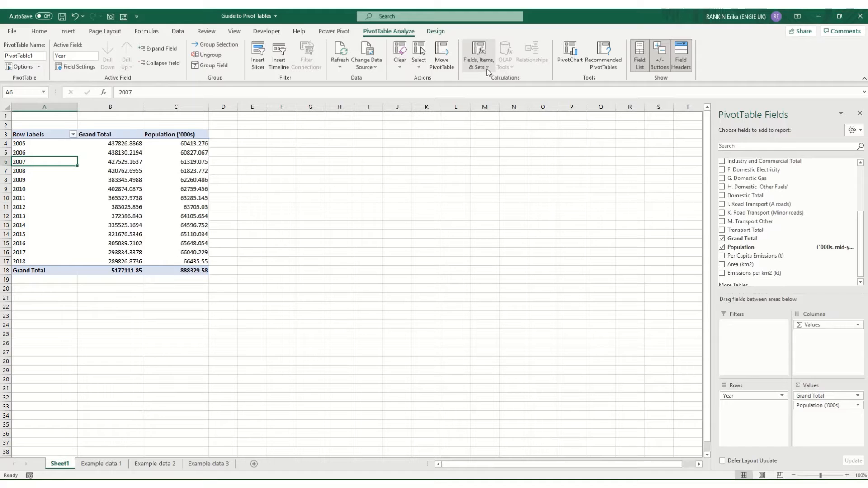
left_click(477, 55)
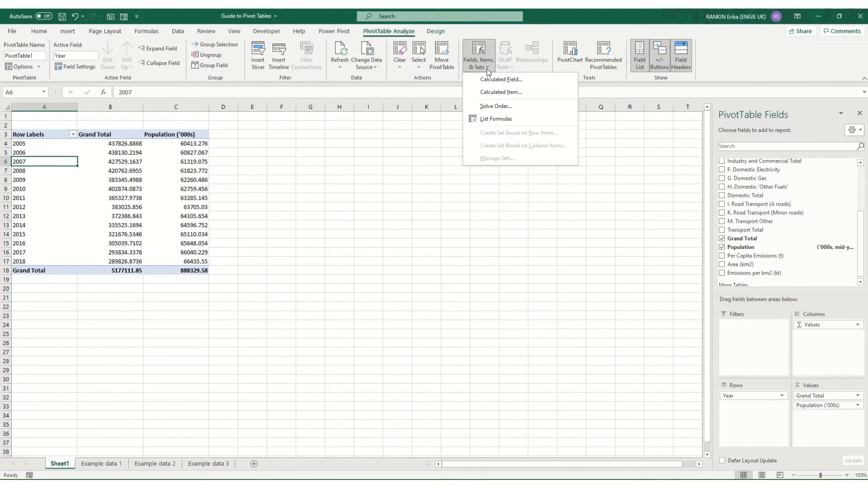
mouse_move(500, 80)
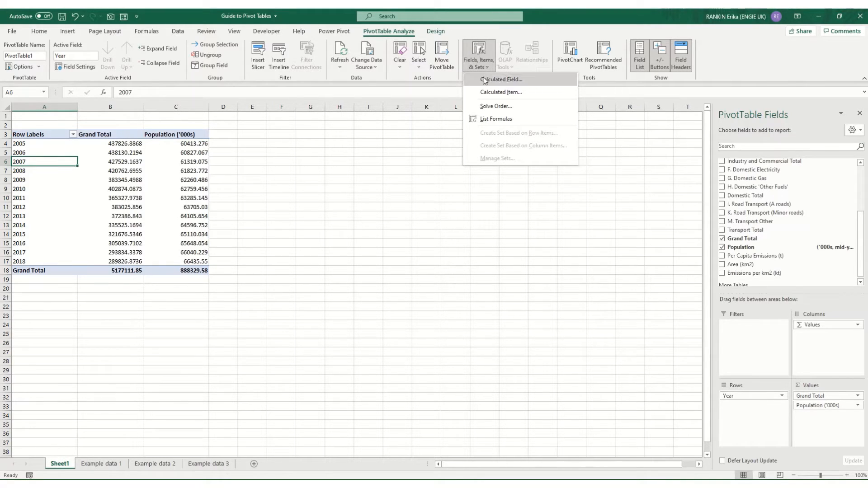
mouse_move(500, 93)
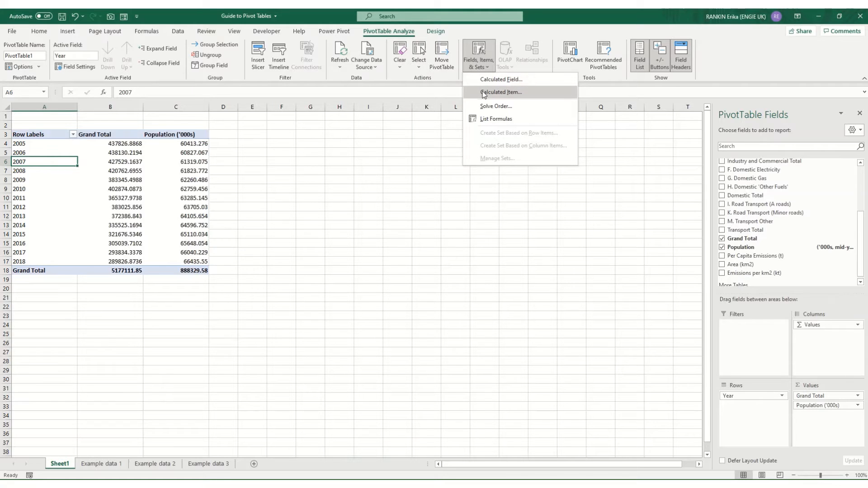
mouse_move(500, 92)
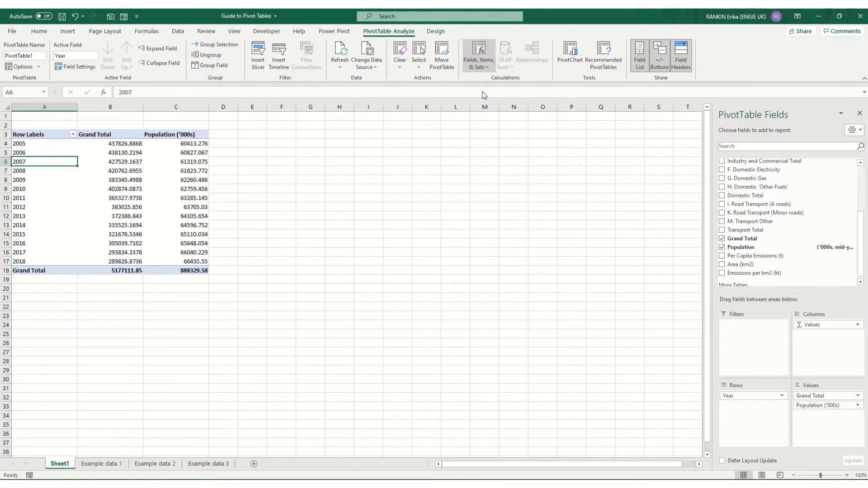
Add a Year calculated item 2005-2009 = '2005'+'2006'+'2007'+'2008'+'2009'.
left_click(477, 55)
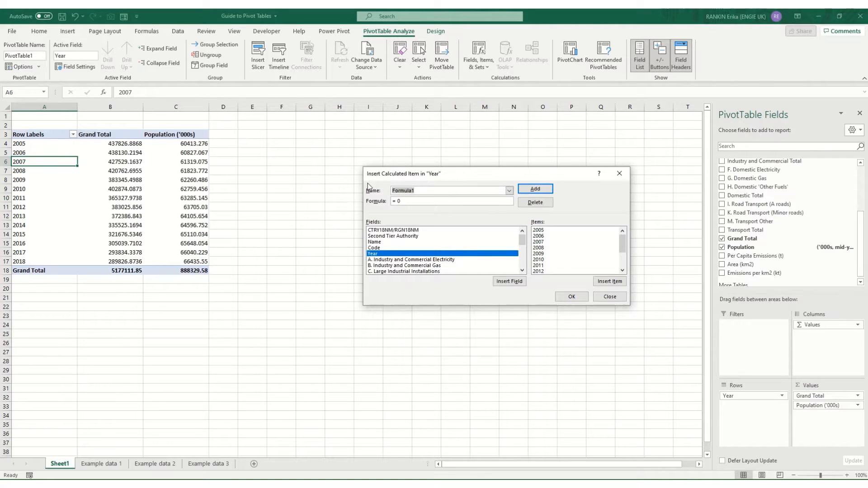
type("2005-2009")
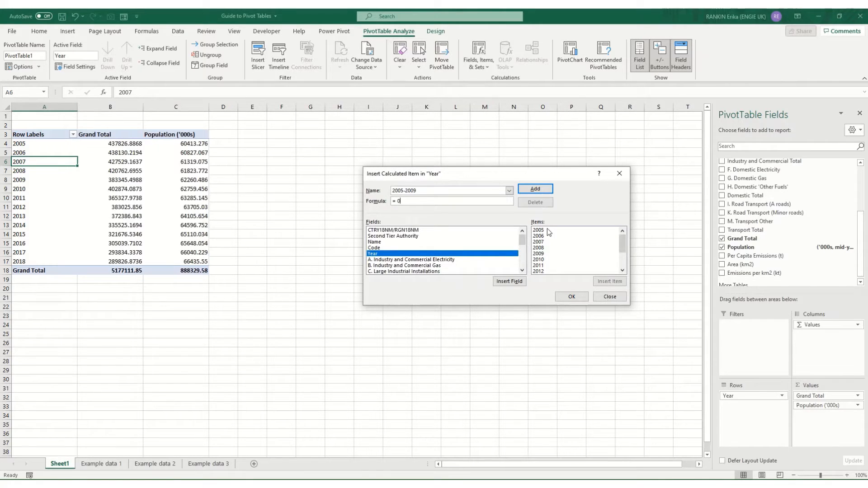
mouse_move(529, 256)
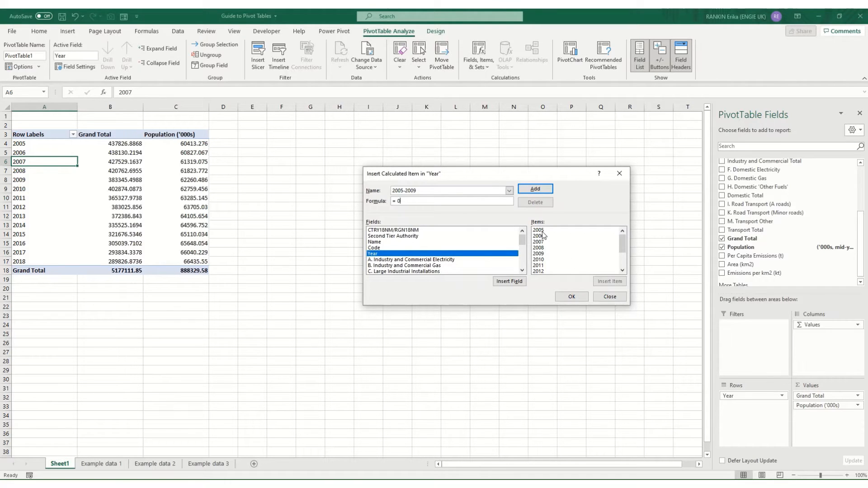
mouse_move(548, 234)
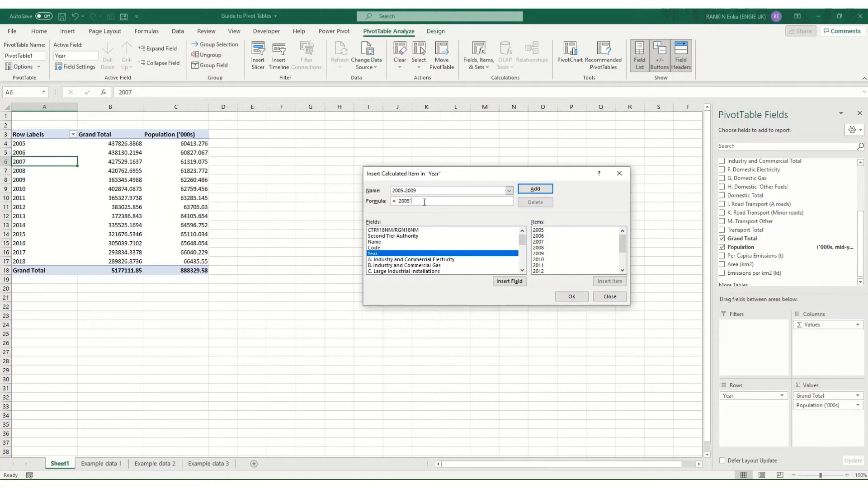
type("+")
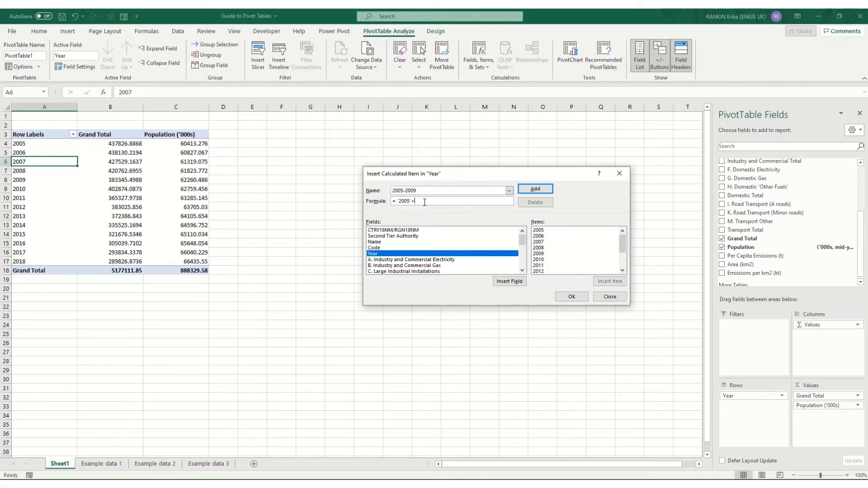
left_click(538, 236)
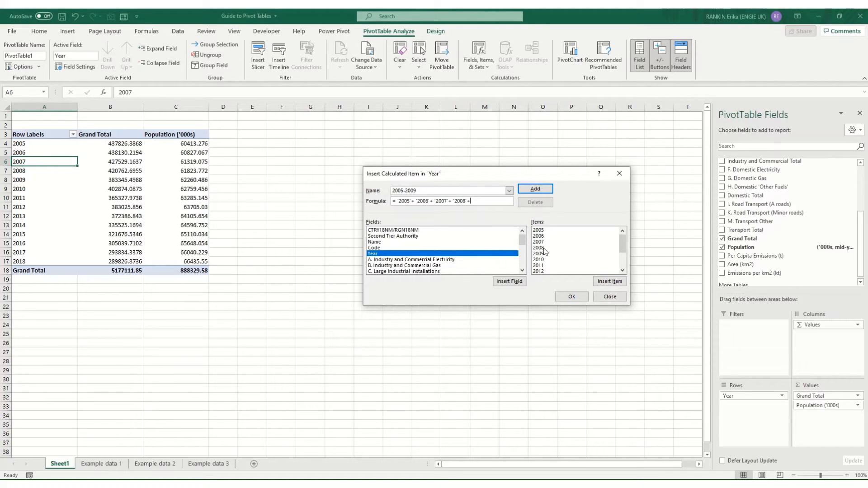
double_click(537, 253)
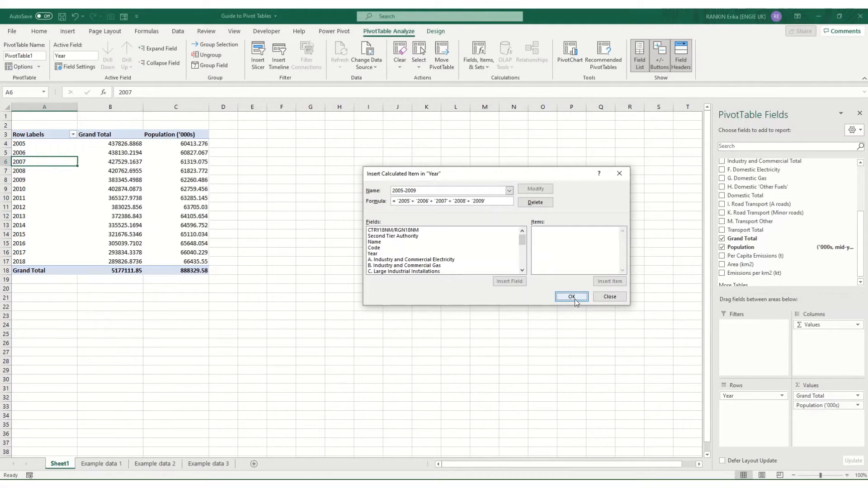
left_click(570, 297)
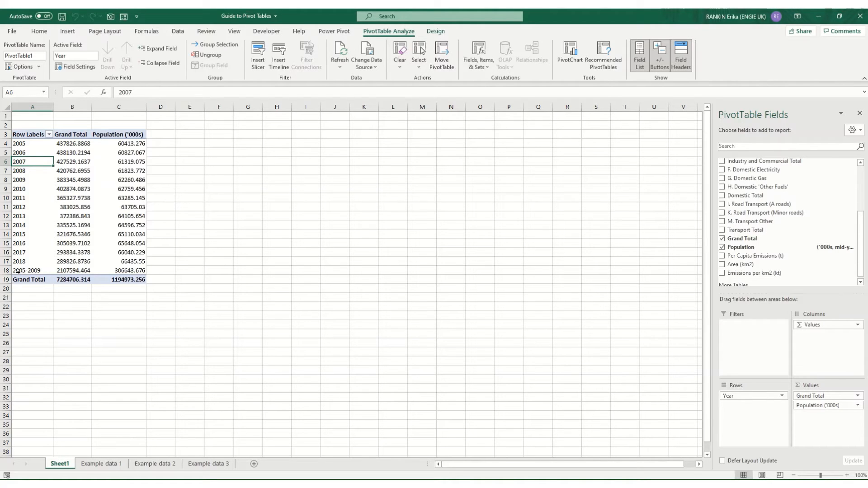
Untick 'Autofit column widths on update' and widen columns A:D.
left_click(33, 233)
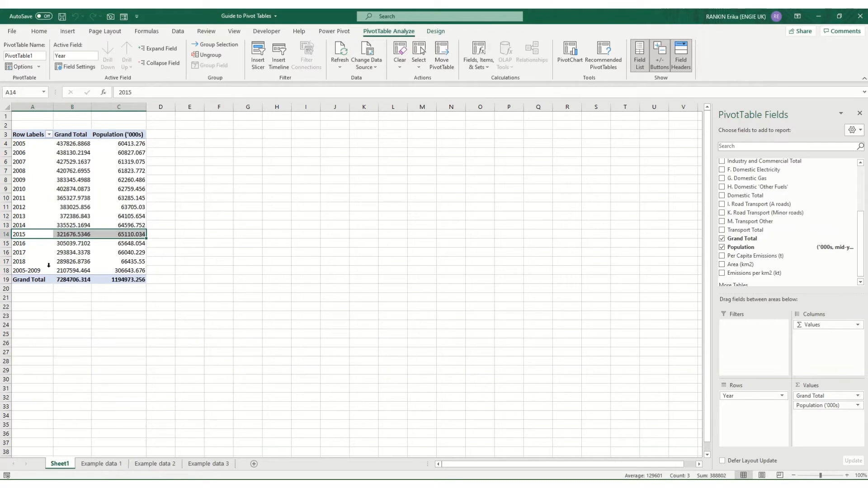
left_click(23, 66)
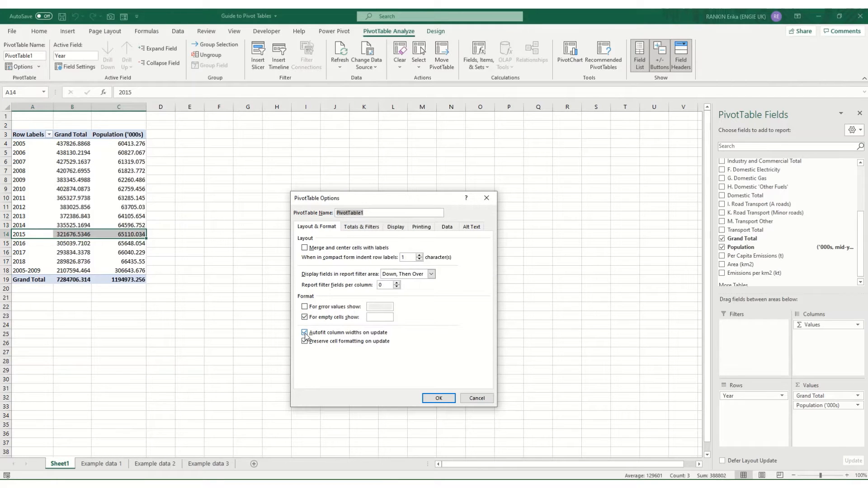
left_click(438, 397)
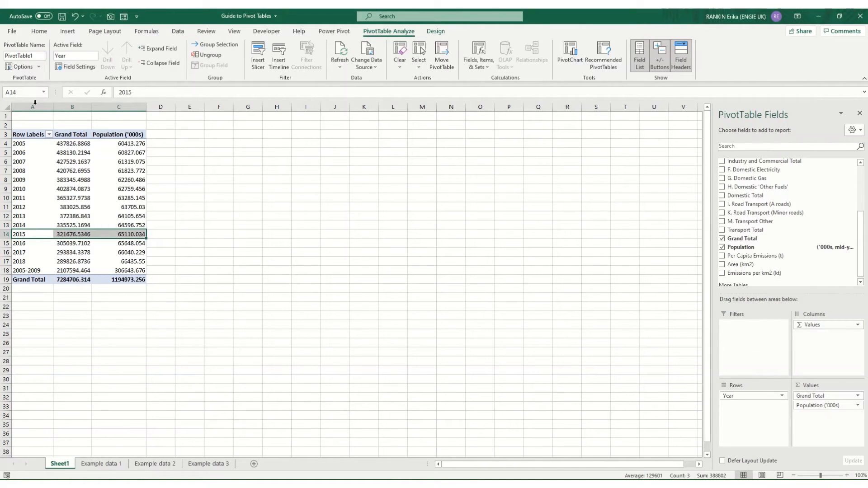
right_click(161, 106)
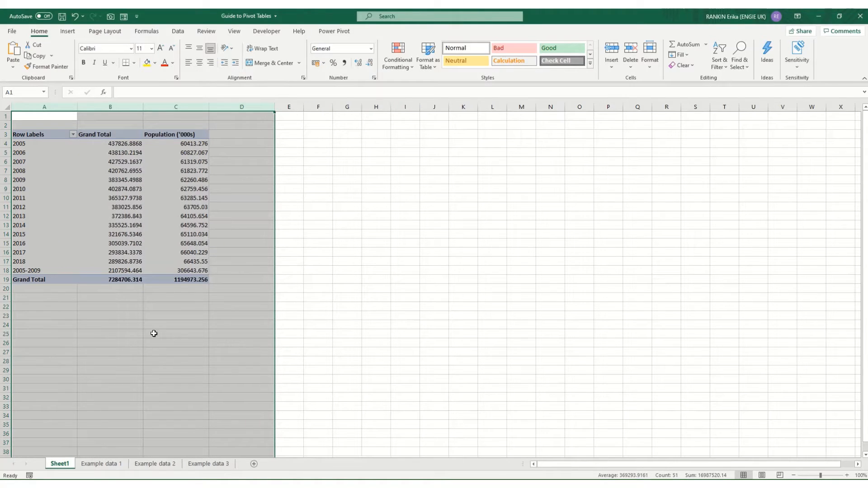
left_click(125, 244)
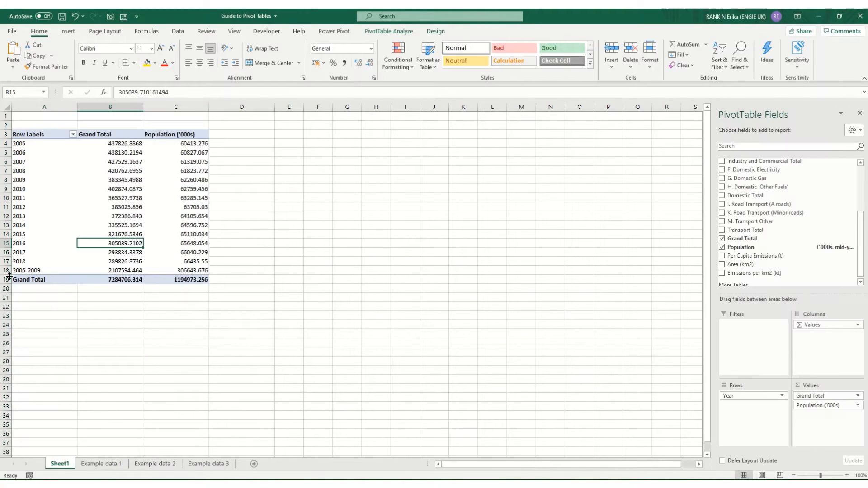
left_click(44, 271)
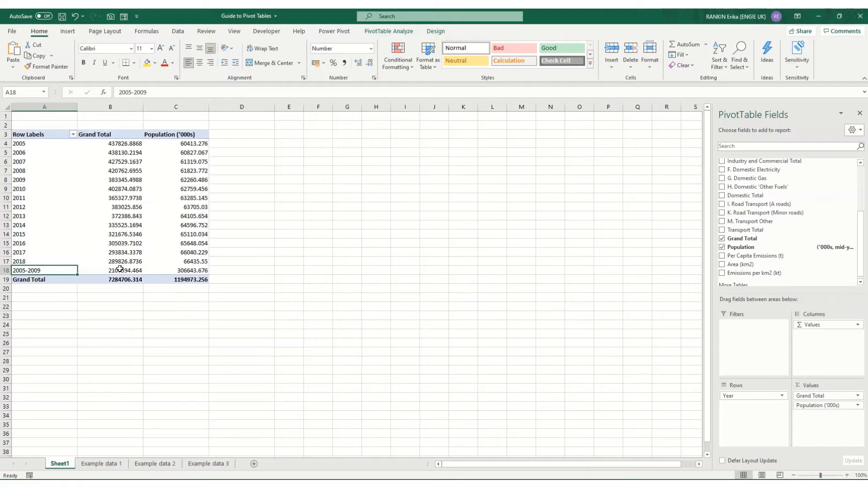
Filter out years 2005–2009 individually and move the 2005-2009 item to the top.
left_click_drag(110, 144, 110, 179)
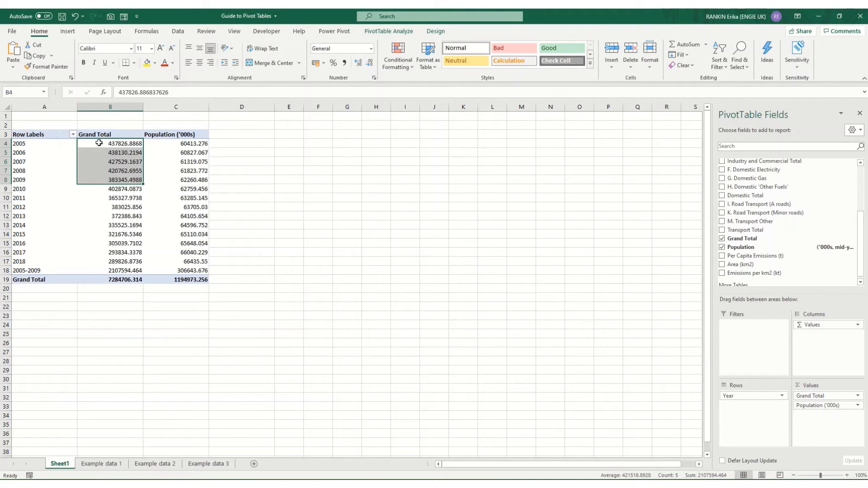
left_click(72, 134)
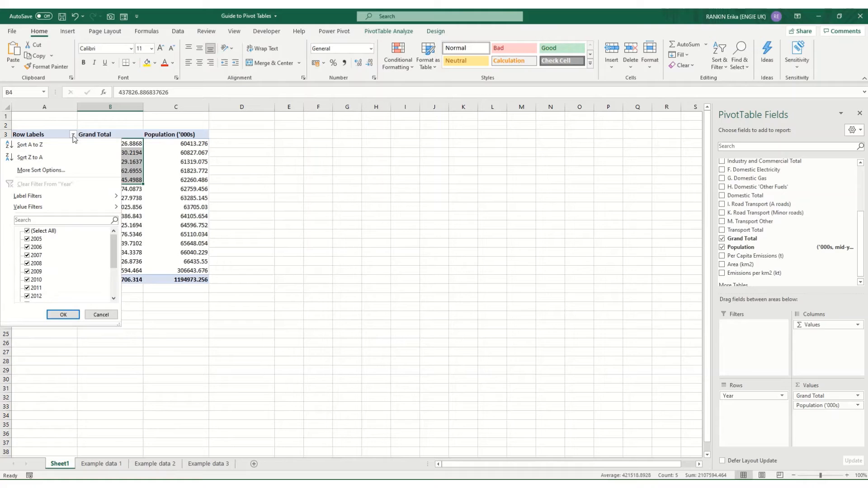
left_click(27, 247)
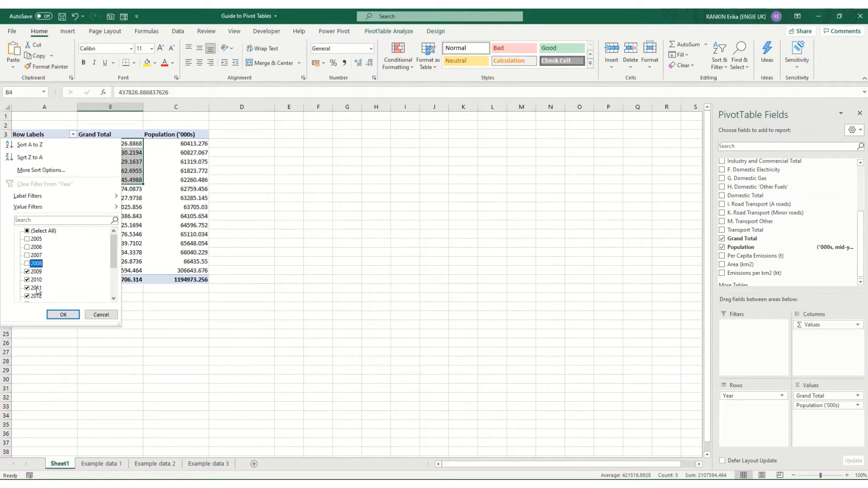
left_click(62, 315)
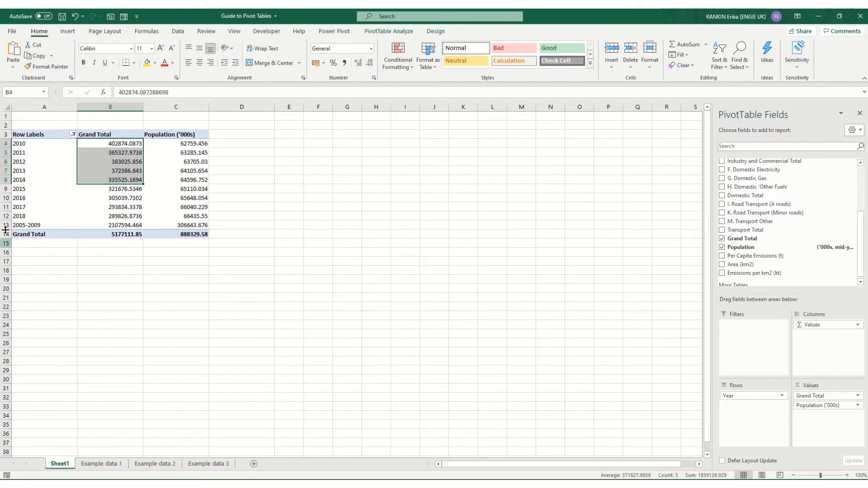
left_click(26, 225)
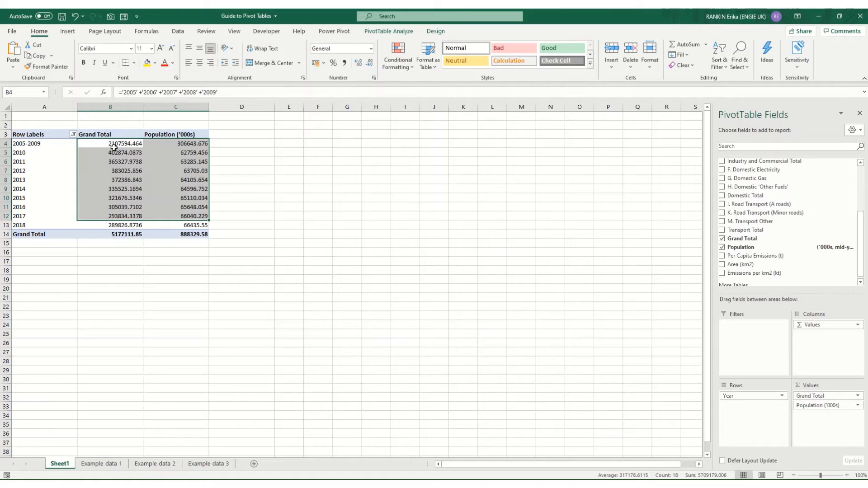
left_click(175, 144)
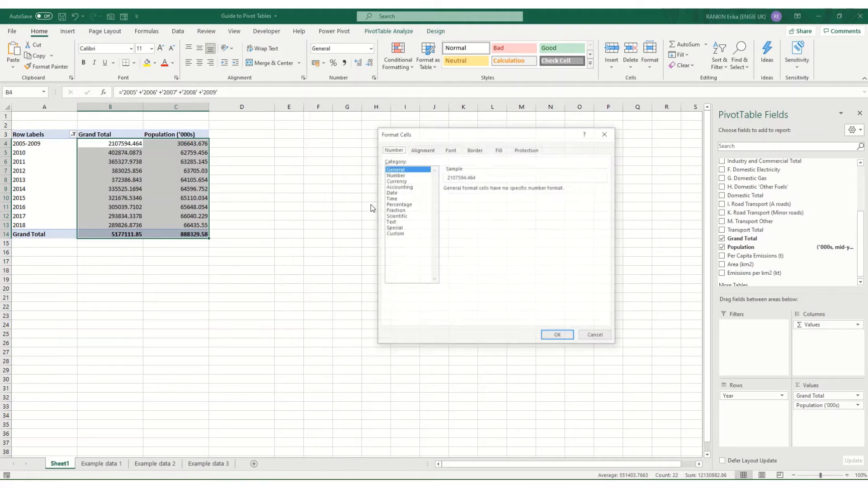
Format the pivot values as Number with 0 decimals and a 1000 separator.
left_click(395, 175)
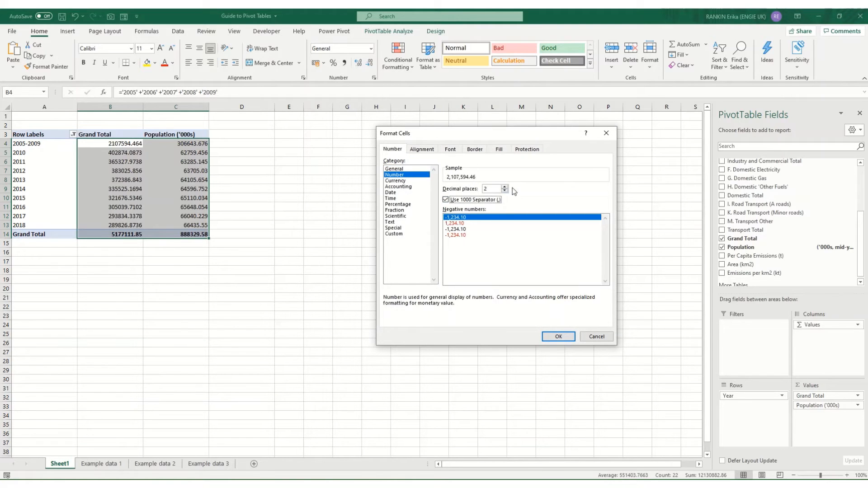
left_click(558, 337)
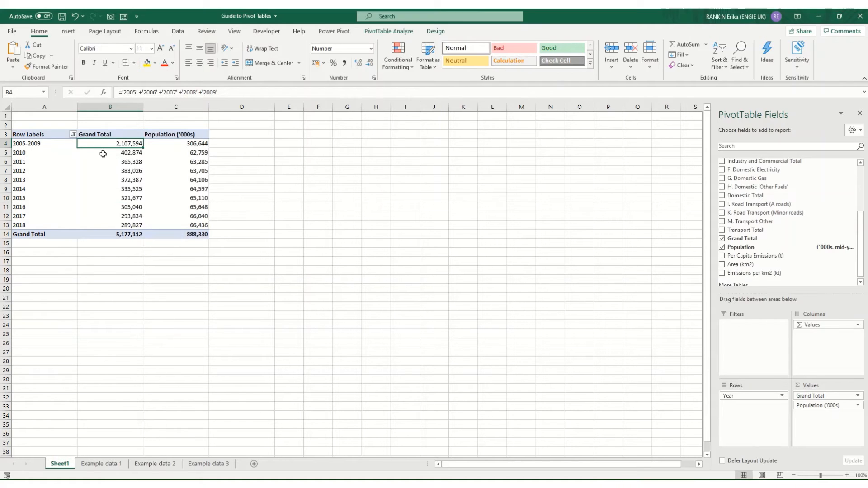
mouse_move(233, 292)
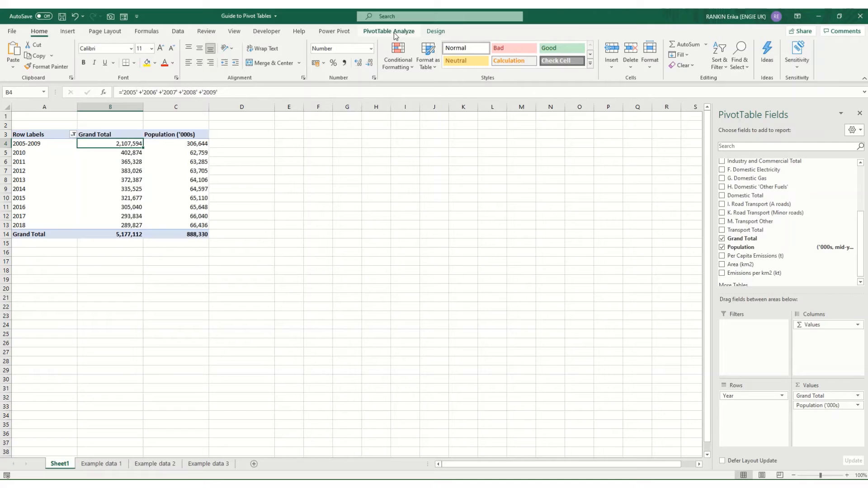
Bring up the Insert Calculated Field dialog from Fields, Items & Sets.
left_click(388, 31)
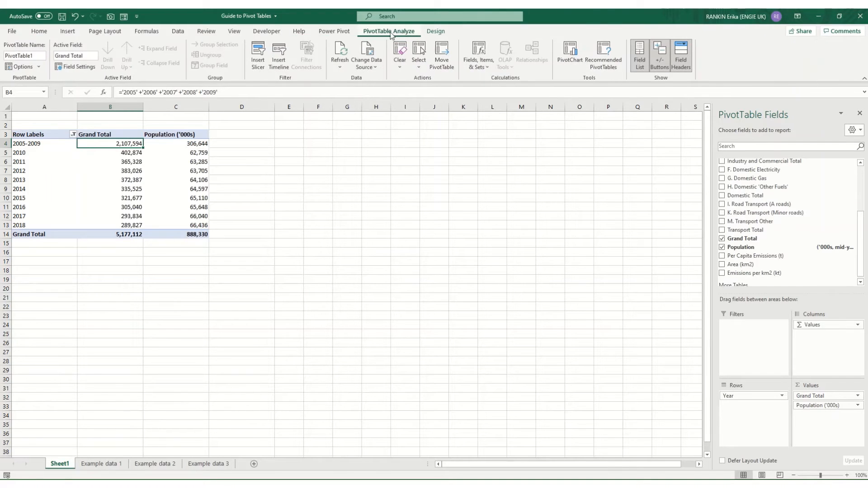
left_click(477, 56)
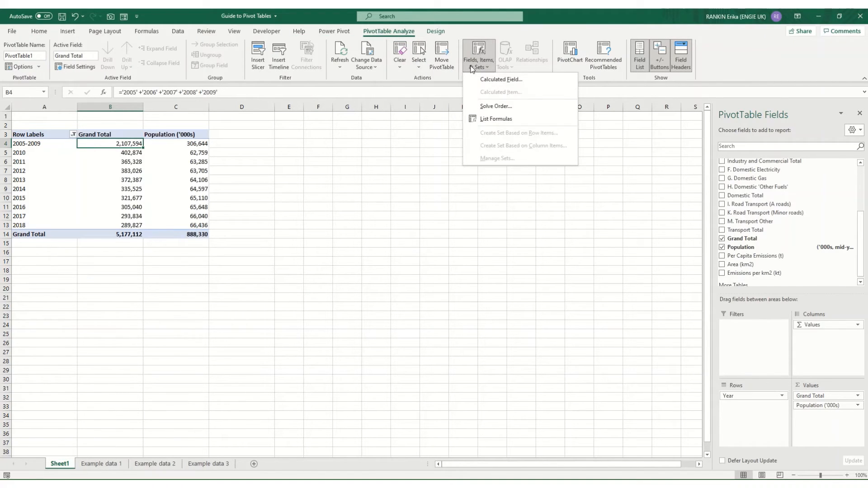
mouse_move(501, 80)
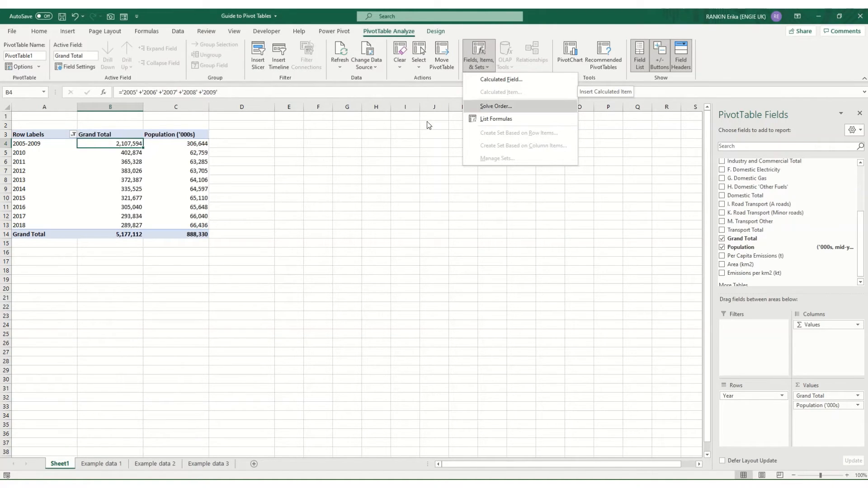
left_click(110, 171)
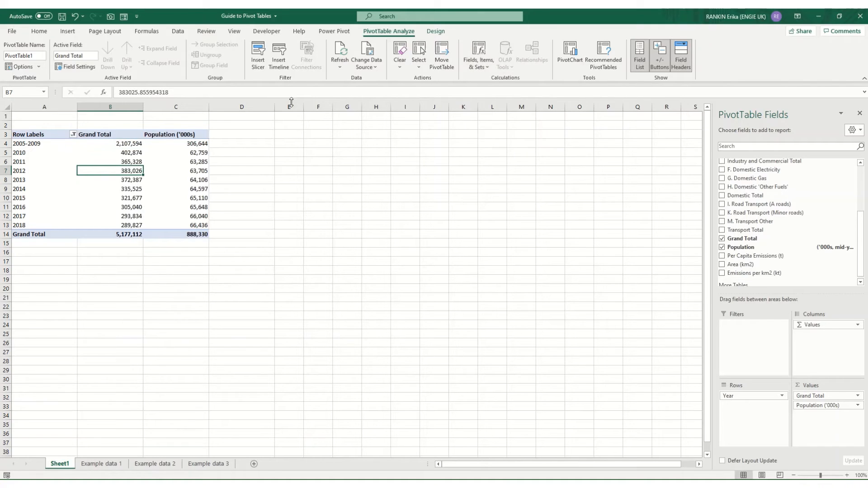
left_click(477, 56)
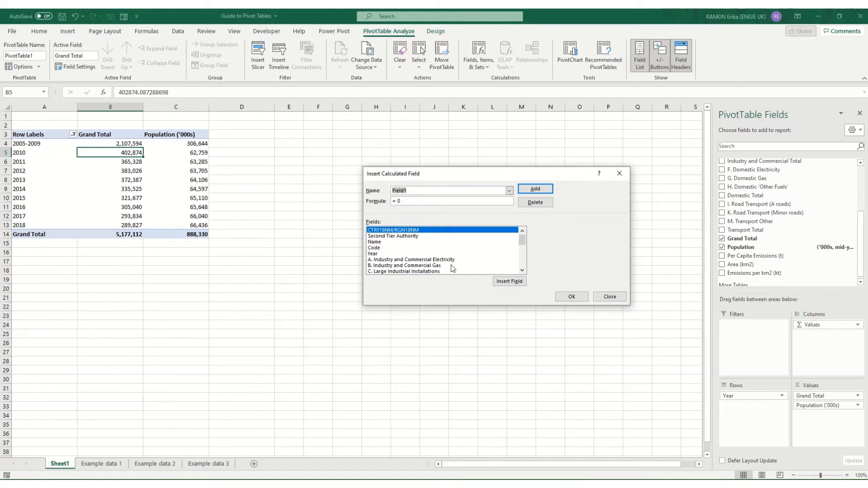
Add Total Electricity = 'A. Industry and Commercial Electricity' + 'F. Domestic Electricity'.
left_click(410, 259)
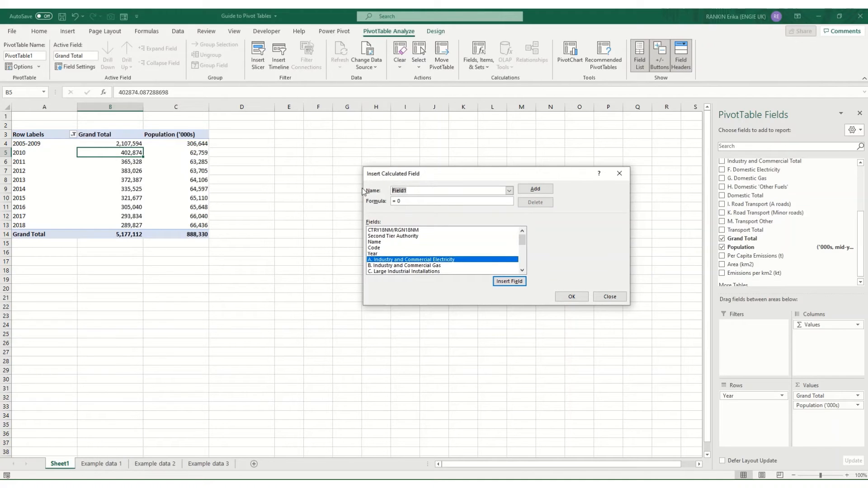
type("Total Electricity")
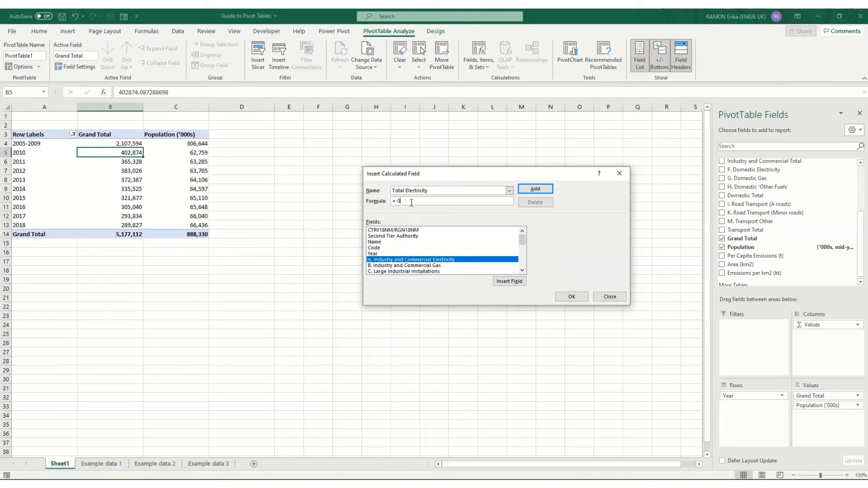
key("Backspace")
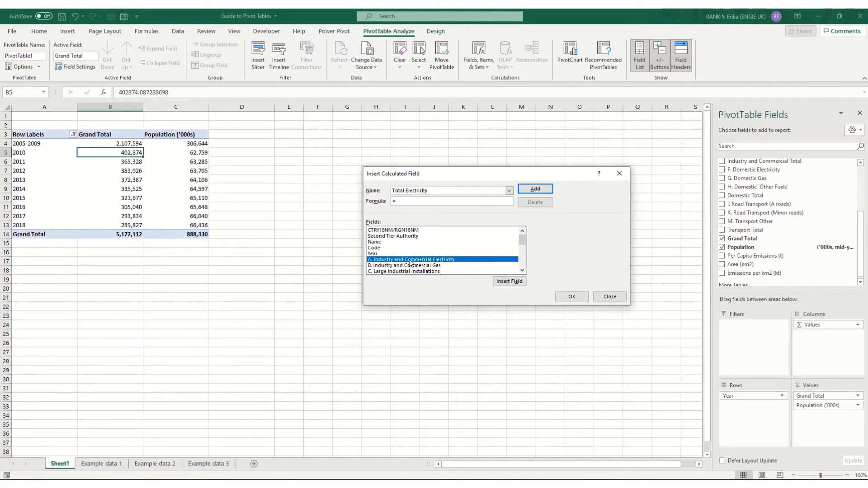
left_click(509, 281)
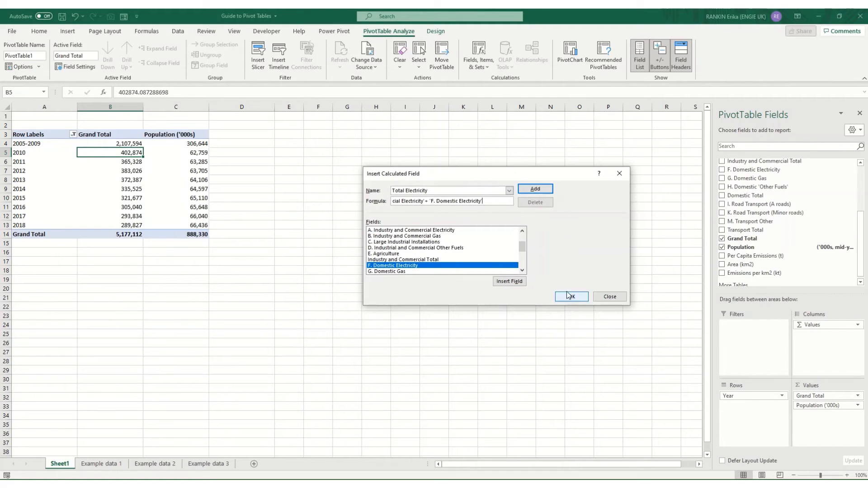
left_click(571, 297)
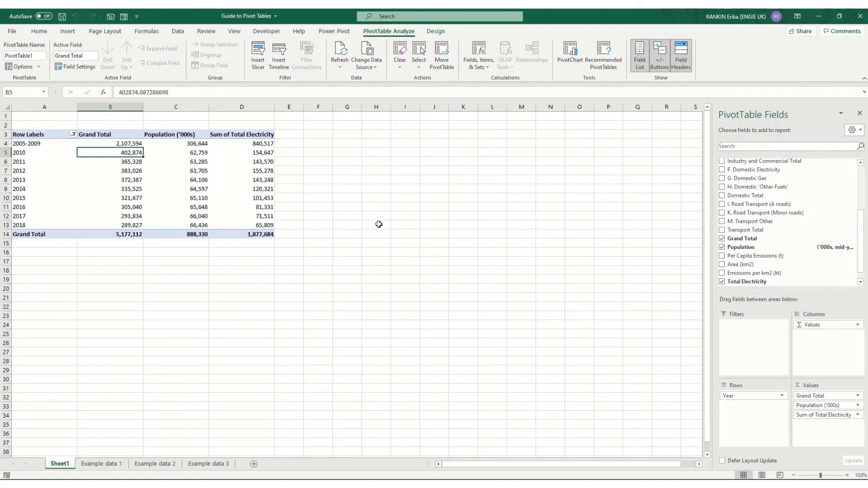
mouse_move(242, 216)
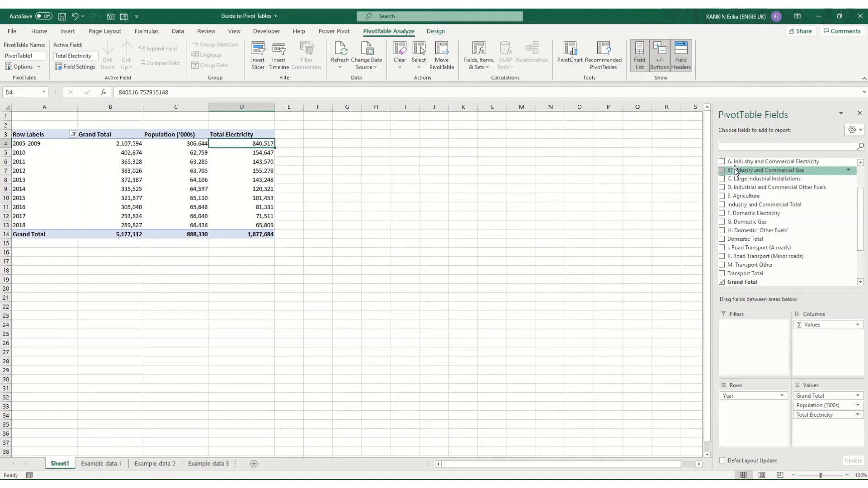
Temporarily add the industry/commercial and domestic electricity columns to check Total Electricity, then remove them.
left_click(721, 161)
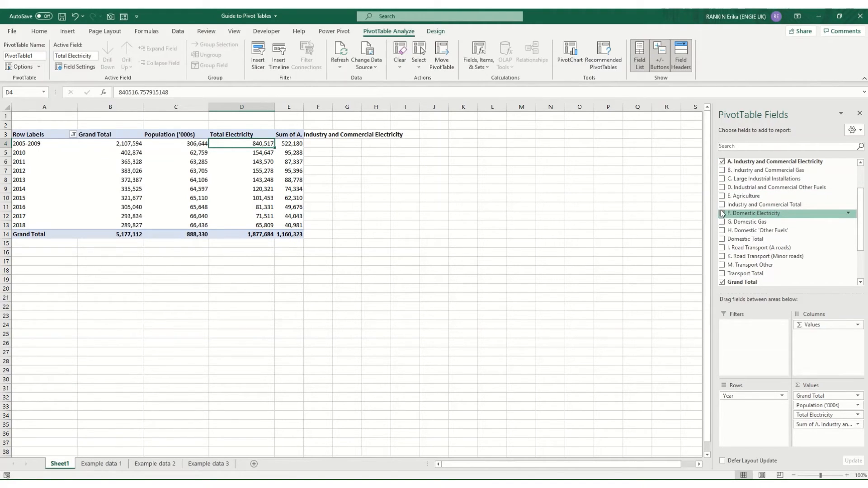
left_click(721, 213)
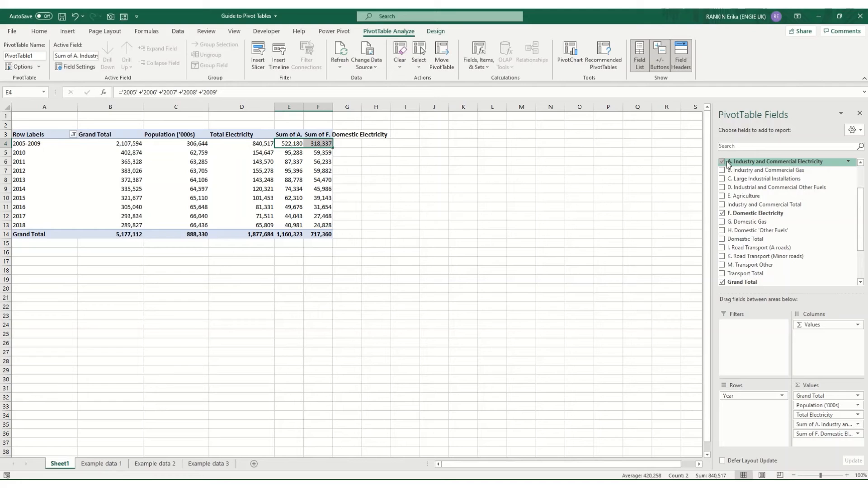
left_click(723, 161)
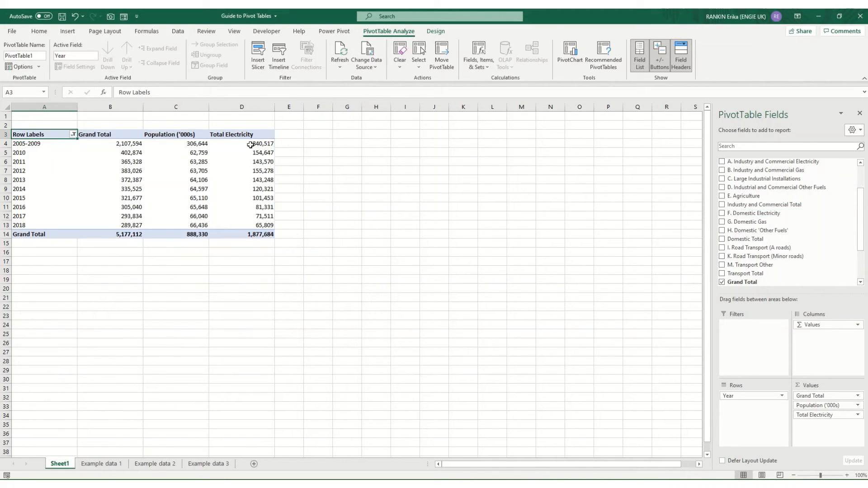
left_click(241, 144)
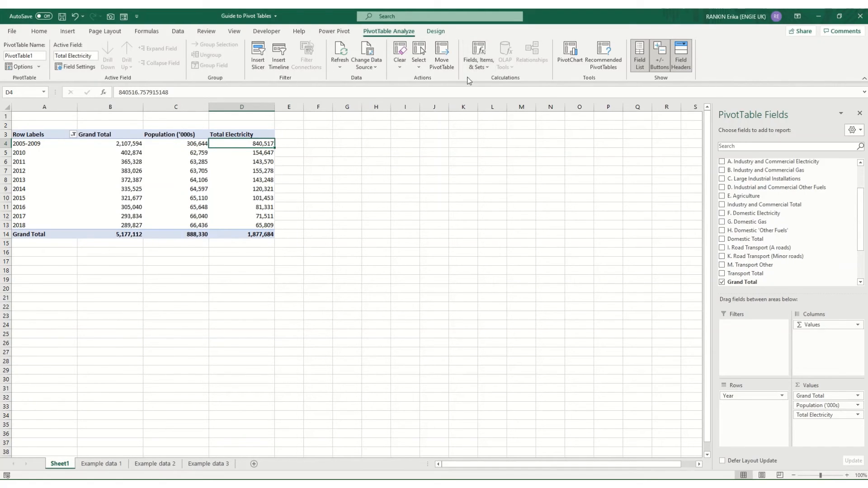
Create the Elec % of Total calculated field with formula ='Total Electricity'/'Grand Total'.
left_click(477, 55)
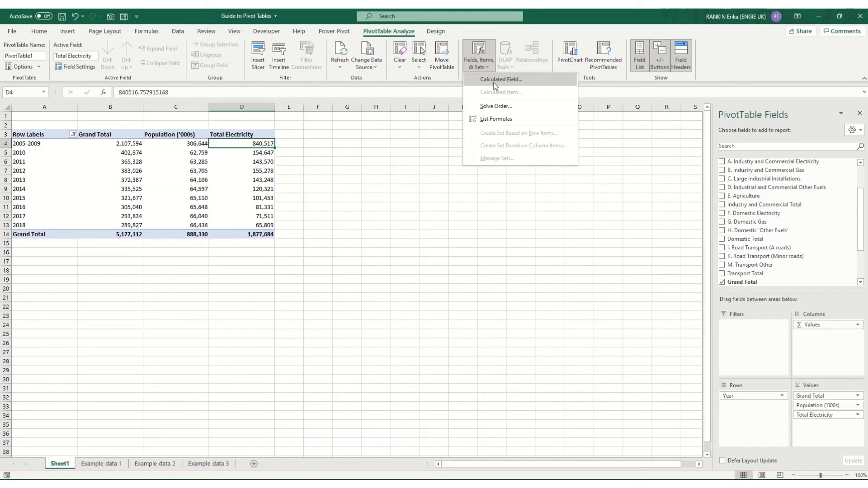
left_click(499, 80)
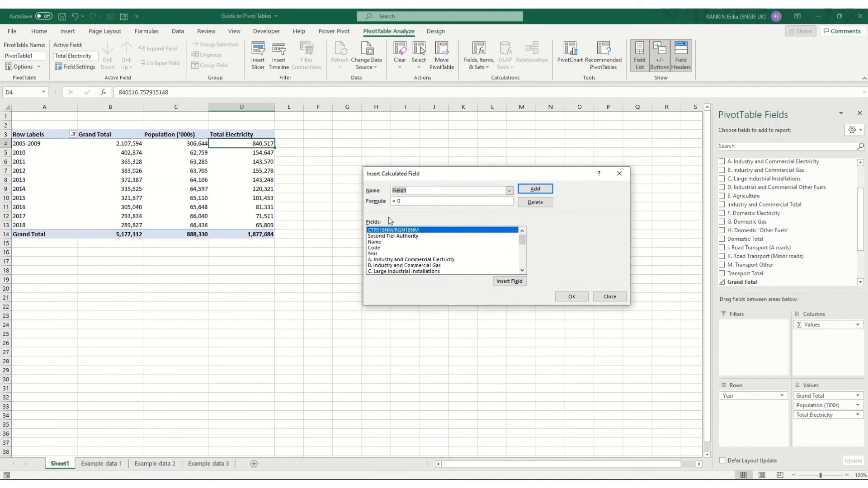
type("Elec % of Total")
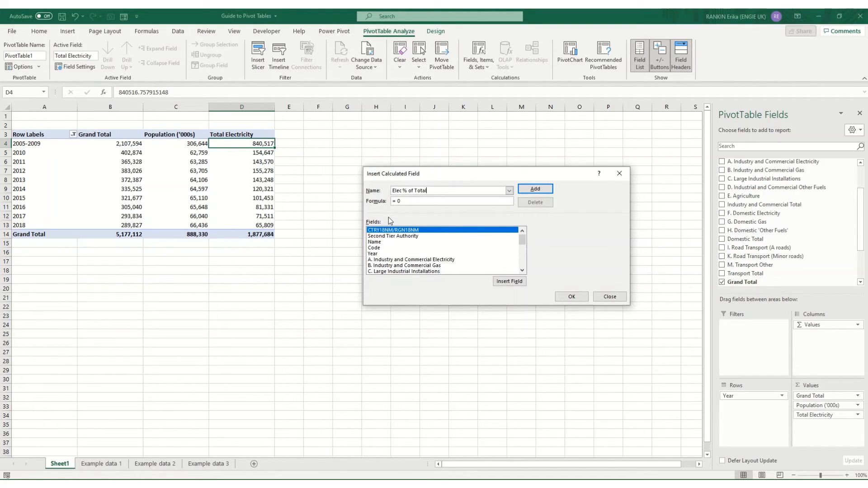
mouse_move(515, 246)
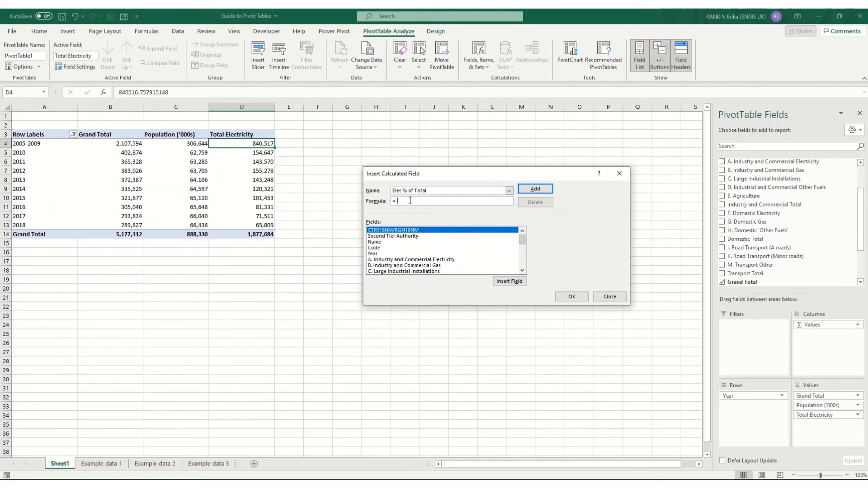
scroll("down", 3)
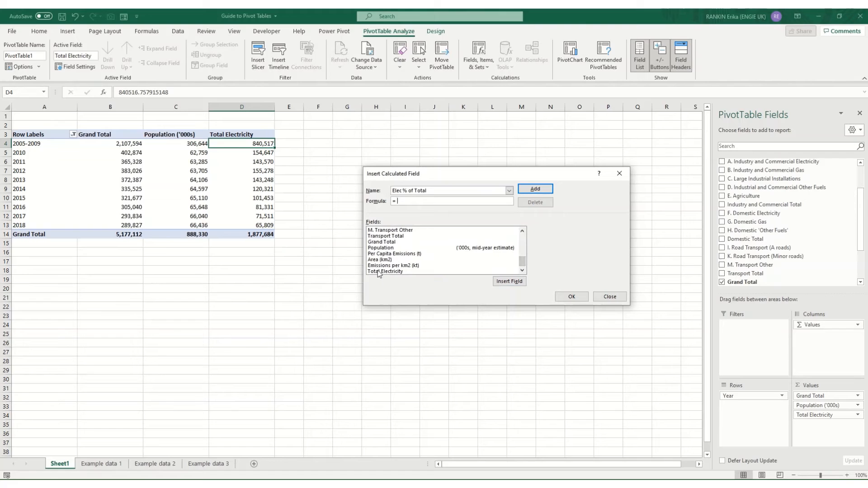
double_click(386, 271)
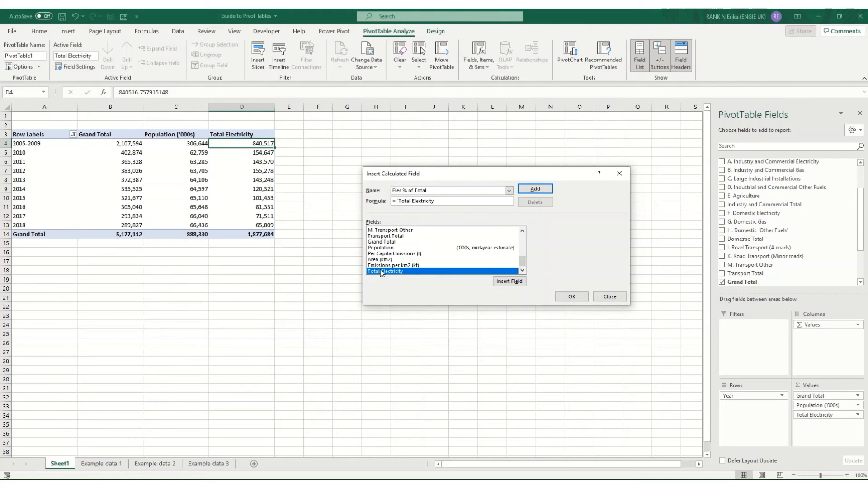
type("'/")
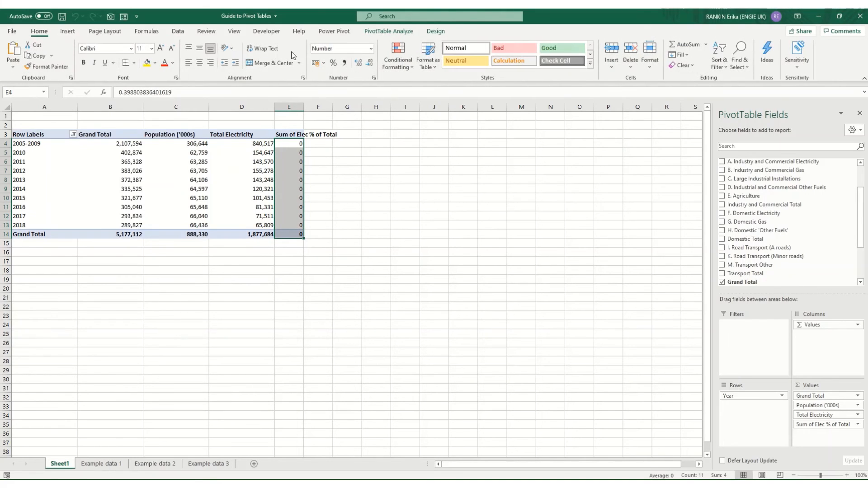
Format the Elec % of Total column as Percentage with one decimal place.
left_click(333, 62)
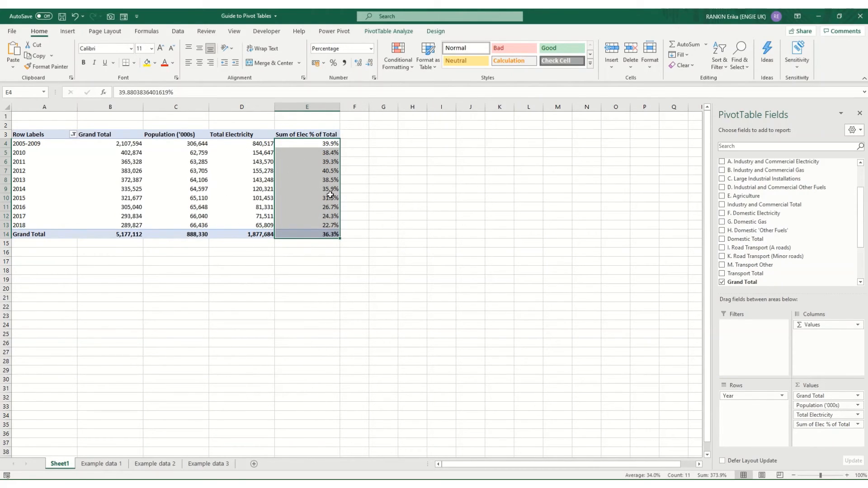
mouse_move(235, 186)
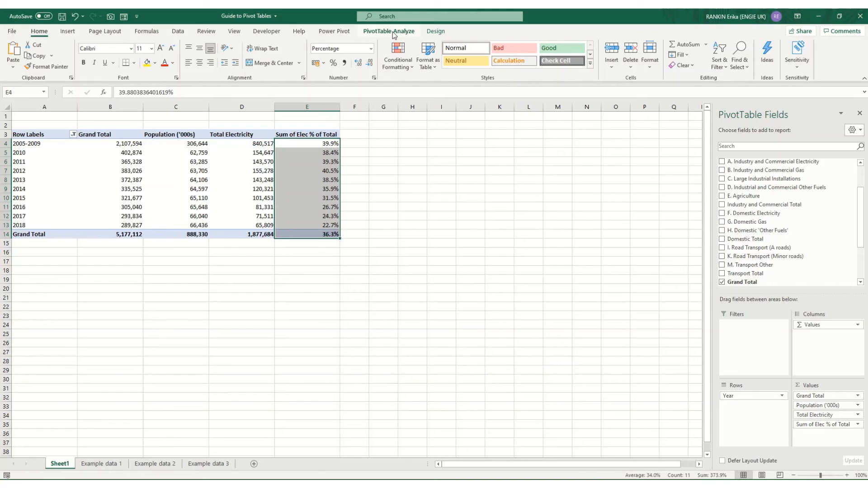
Bring up Fields, Items & Sets under PivotTable Analyze to reach List Formulas.
left_click(389, 30)
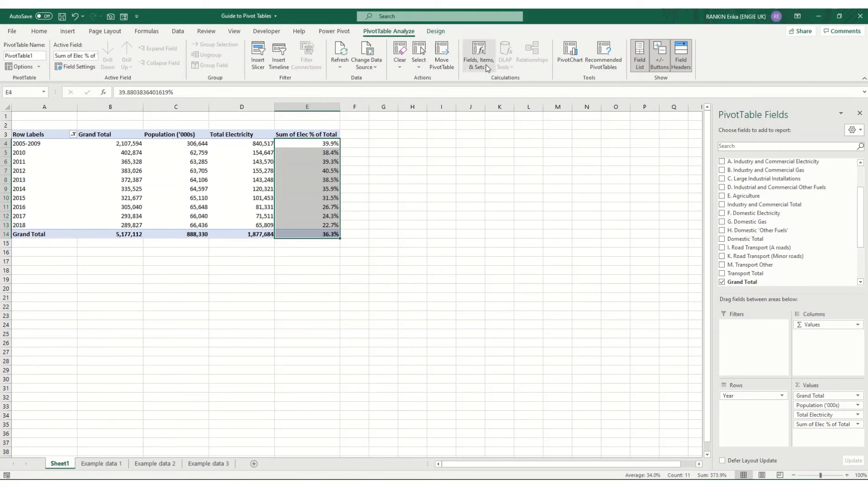
left_click(477, 56)
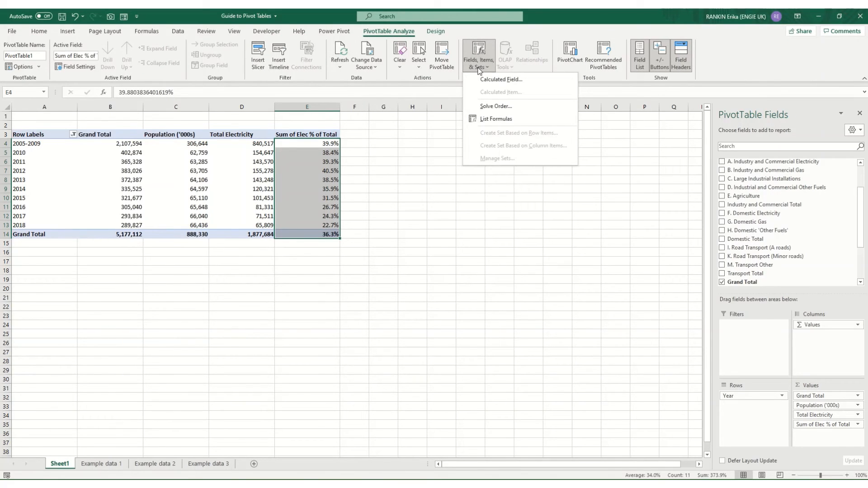
mouse_move(496, 119)
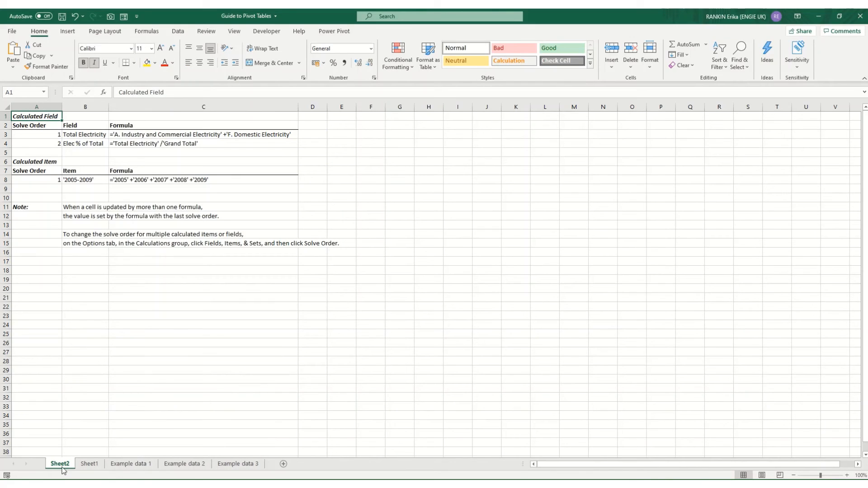
left_click(204, 134)
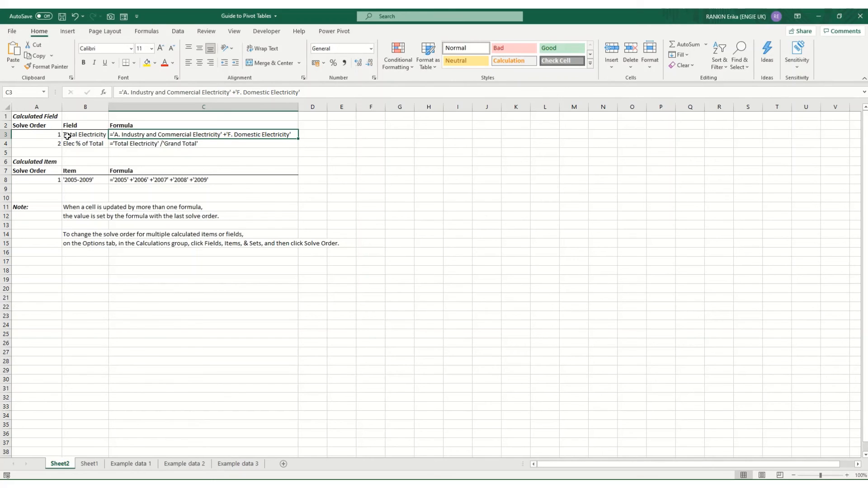
left_click(85, 134)
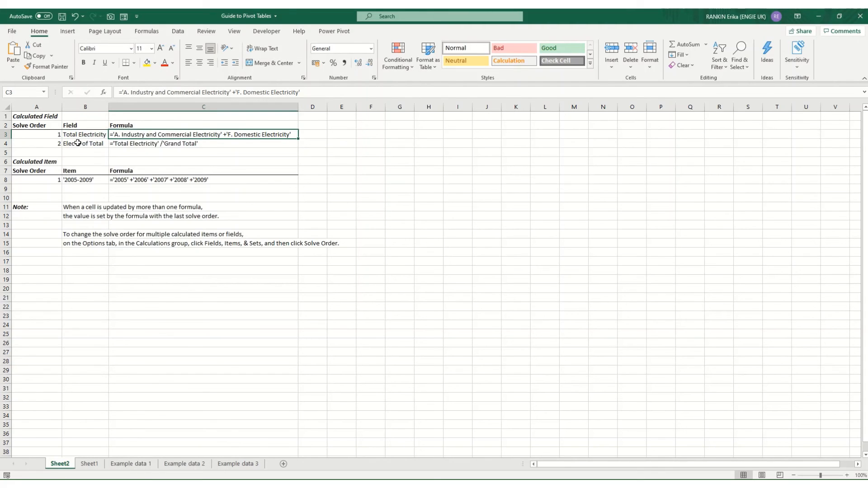
left_click(203, 144)
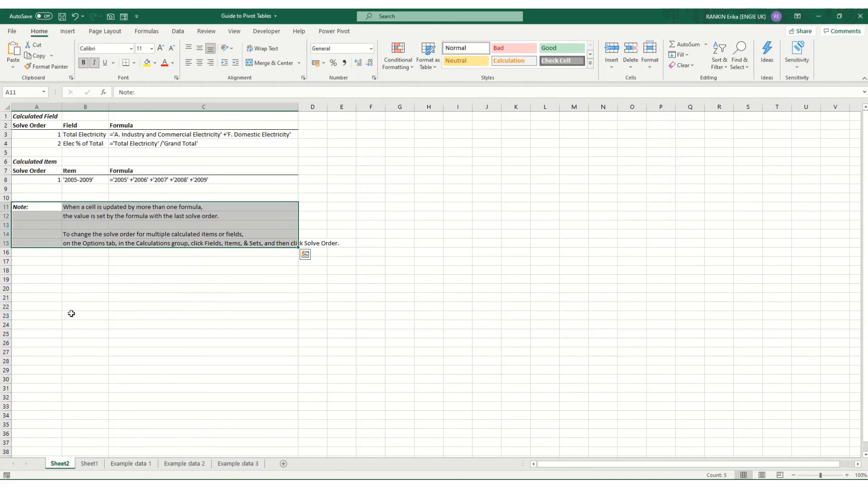
mouse_move(41, 232)
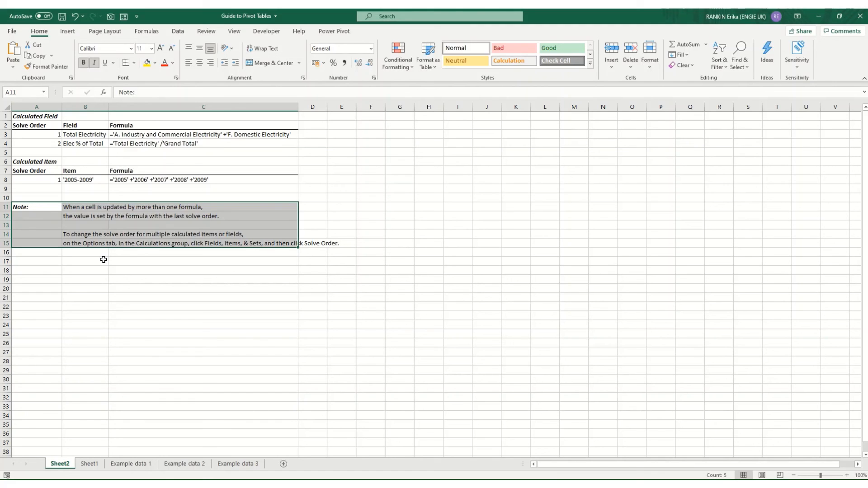
mouse_move(144, 334)
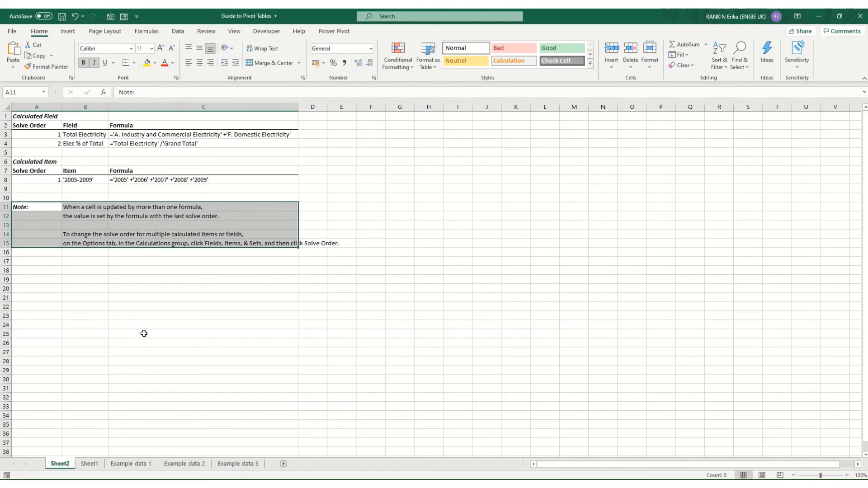